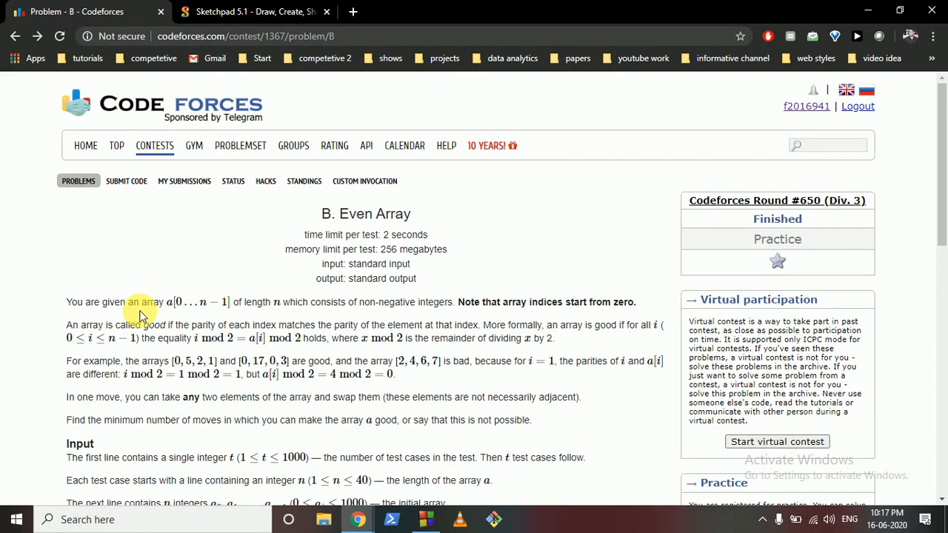
mouse_move(130, 290)
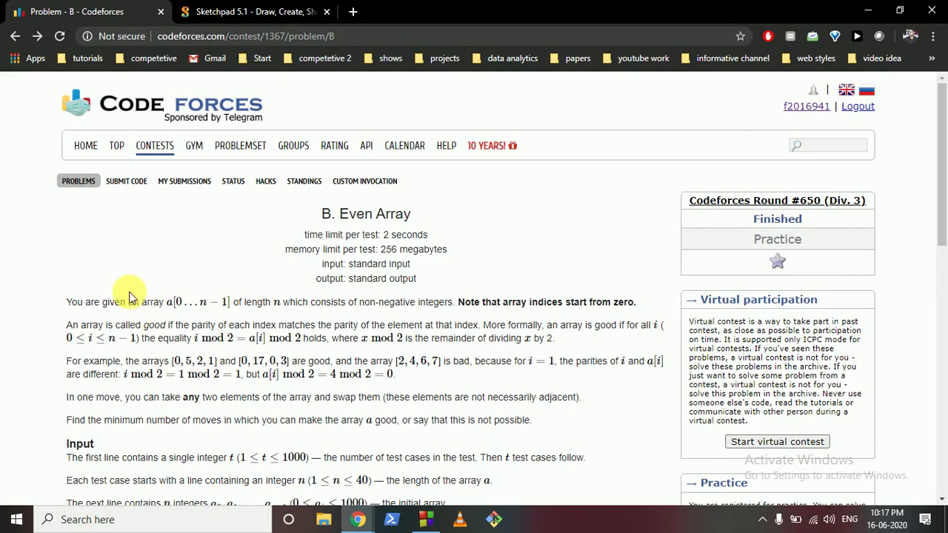
Scroll down through the Even Array problem statement to review the 3 2 7 6 example.
scroll("down", 3)
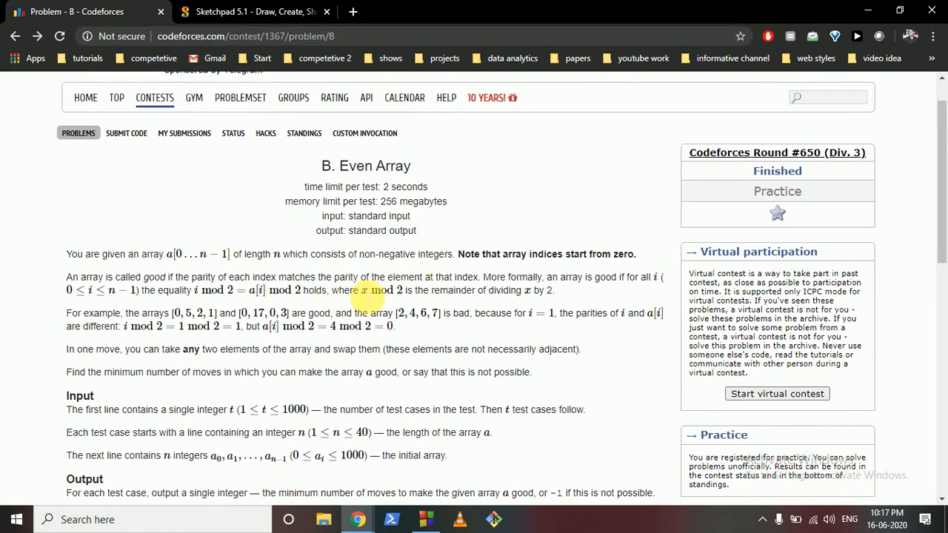
scroll("down", 3)
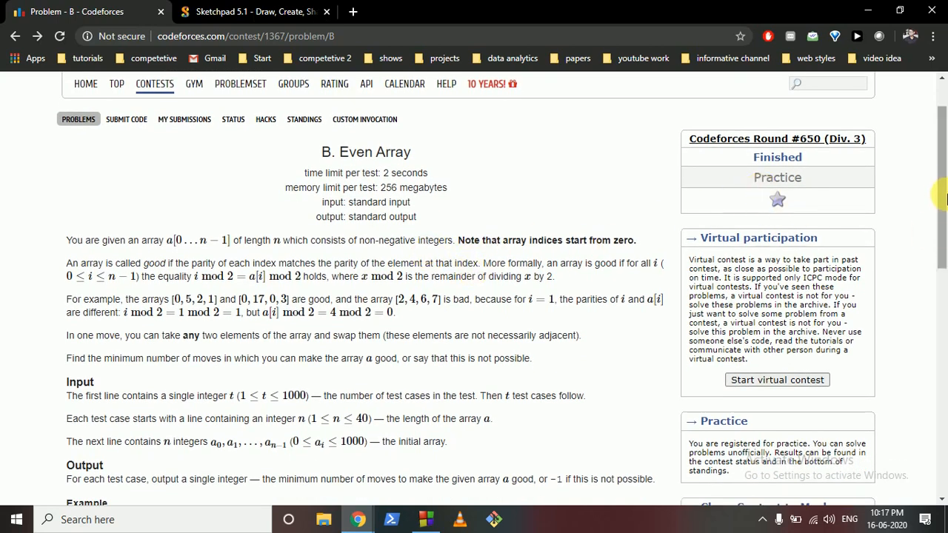
scroll("down", 3)
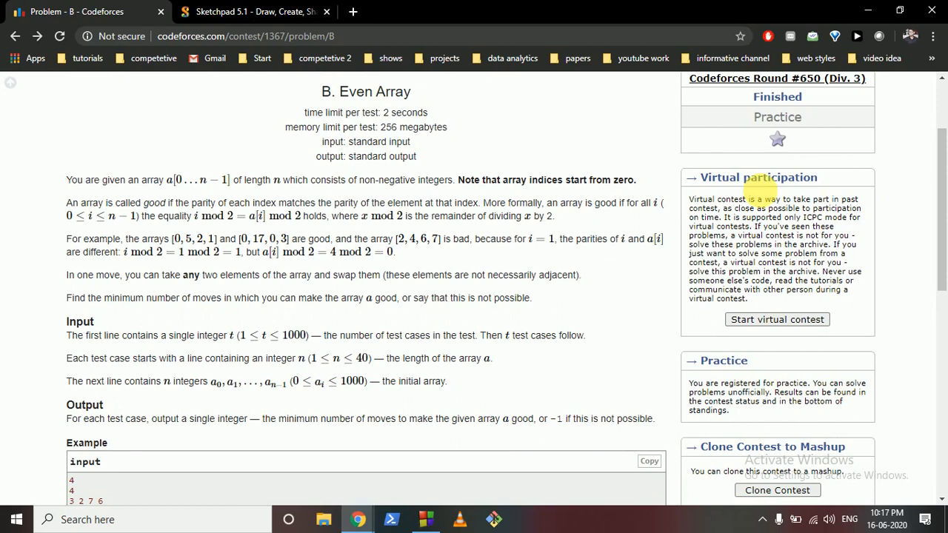
mouse_move(648, 194)
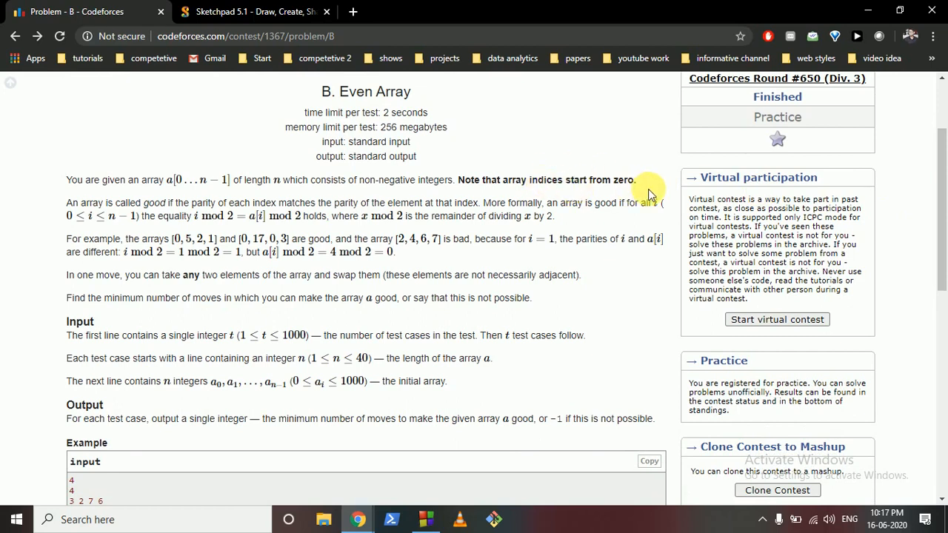
mouse_move(467, 202)
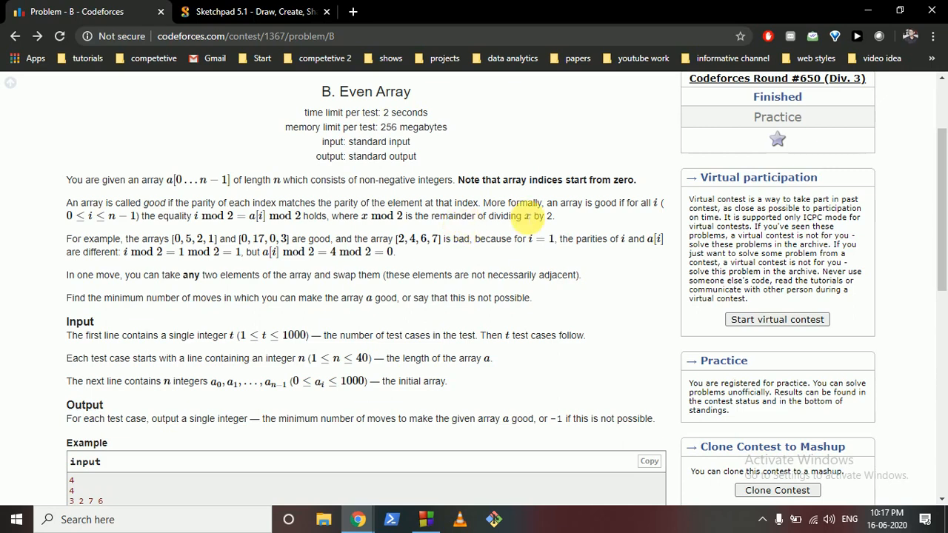
mouse_move(255, 230)
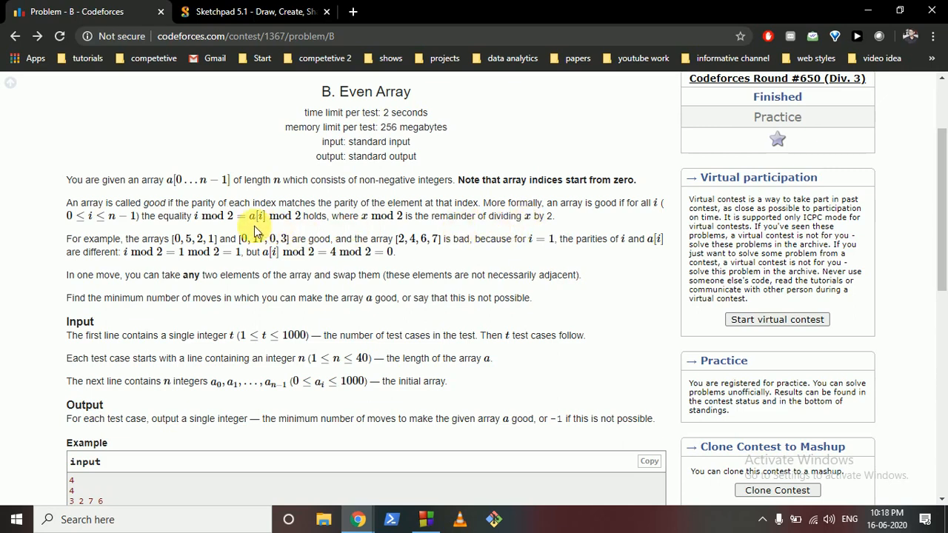
mouse_move(207, 289)
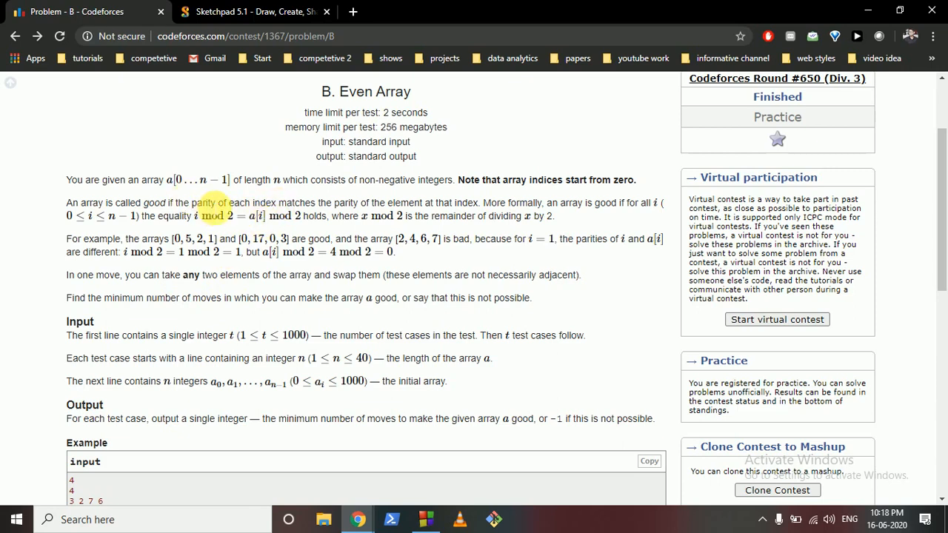
scroll("down", 3)
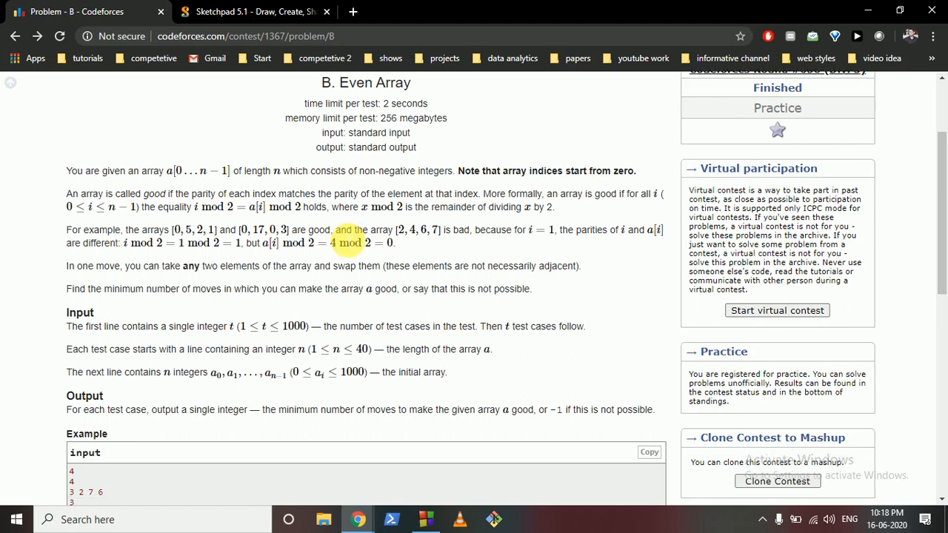
scroll("down", 3)
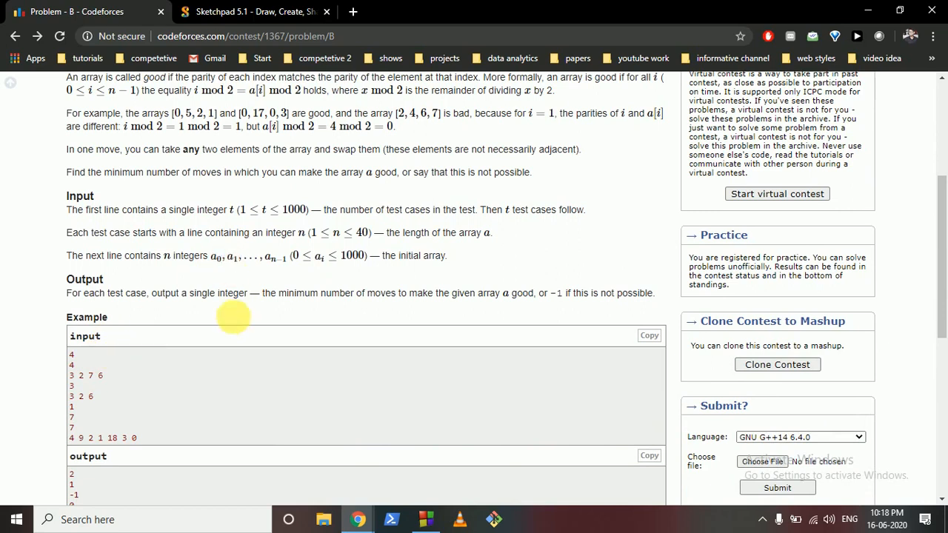
mouse_move(278, 232)
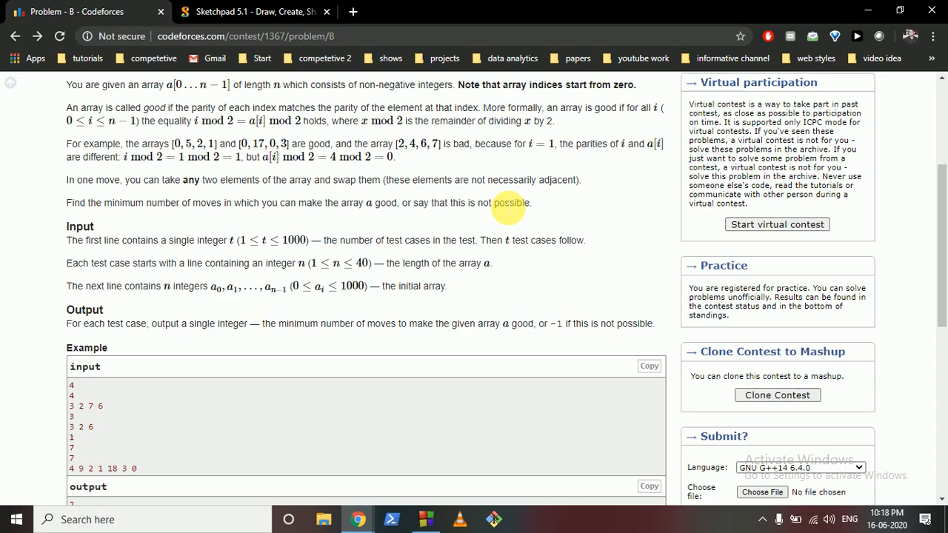
scroll("down", 3)
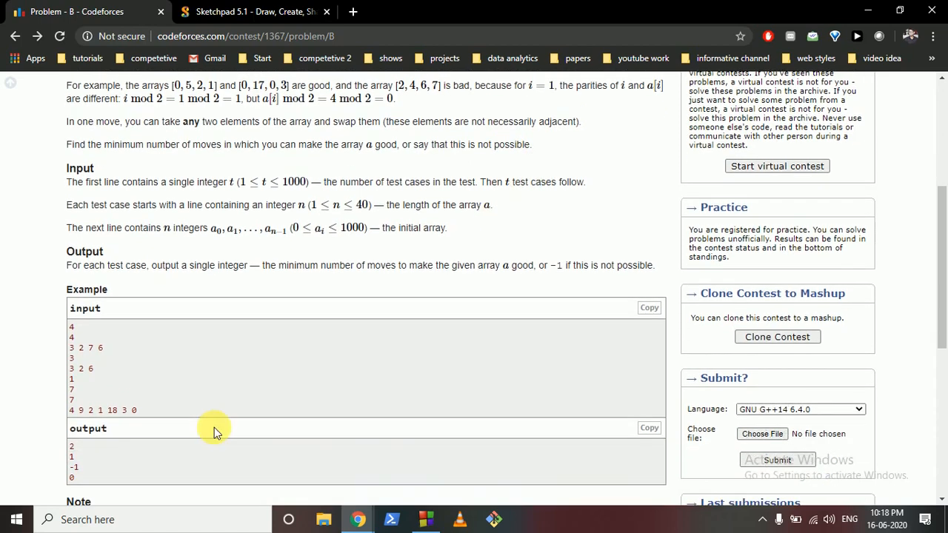
scroll("down", 3)
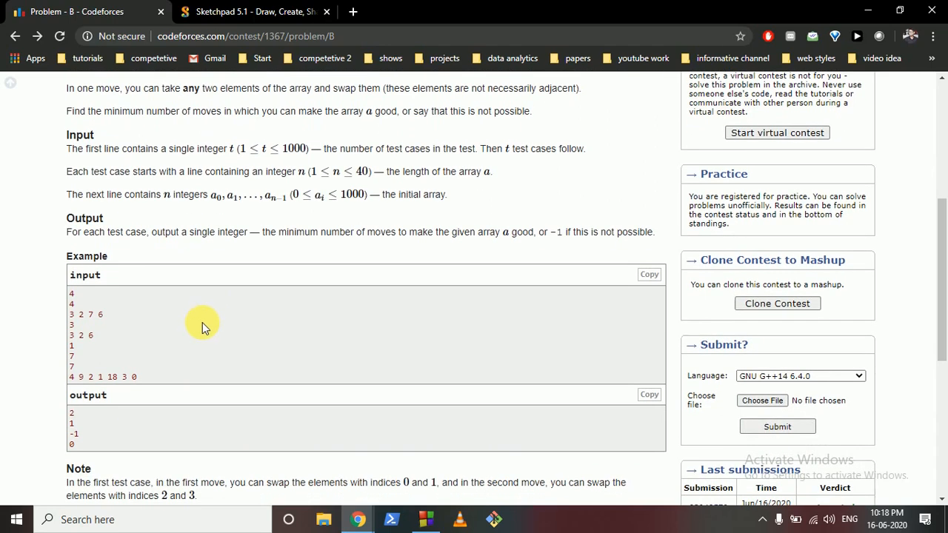
mouse_move(199, 328)
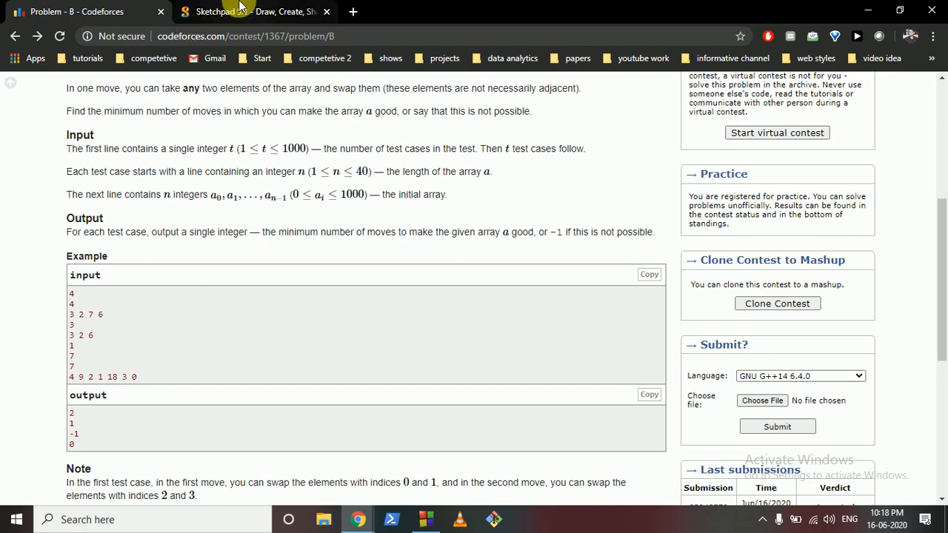
Return to the Sketchpad parity drawing and add equals signs after Even, Odd and fine.
left_click(252, 12)
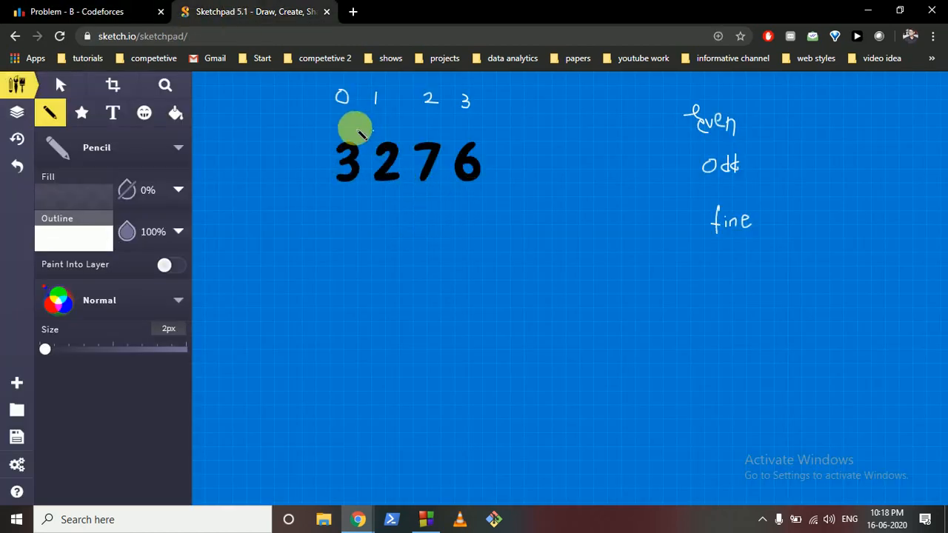
left_click(89, 12)
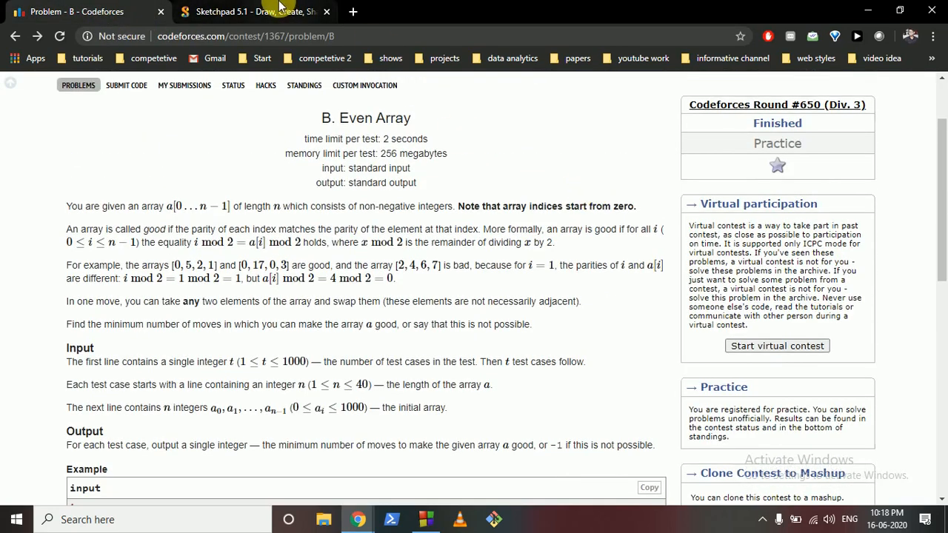
double_click(174, 297)
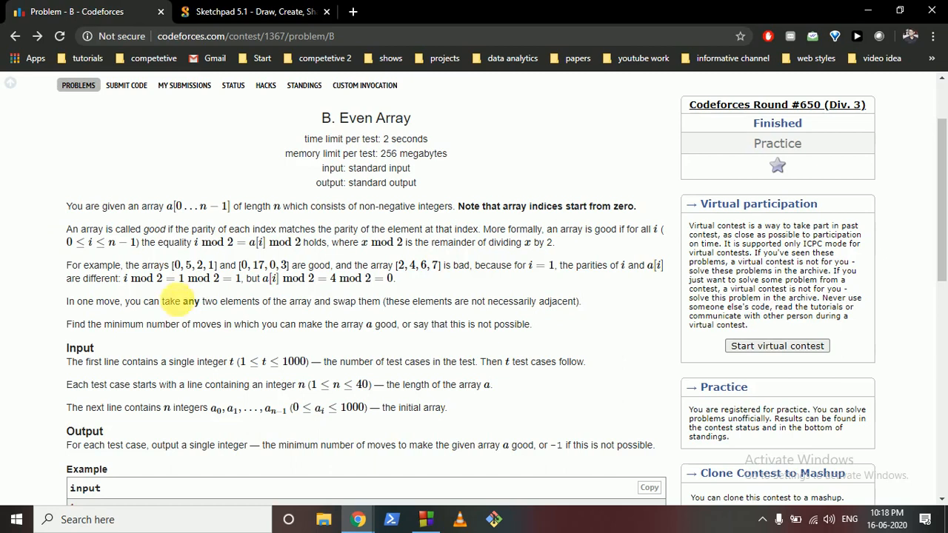
left_click(255, 12)
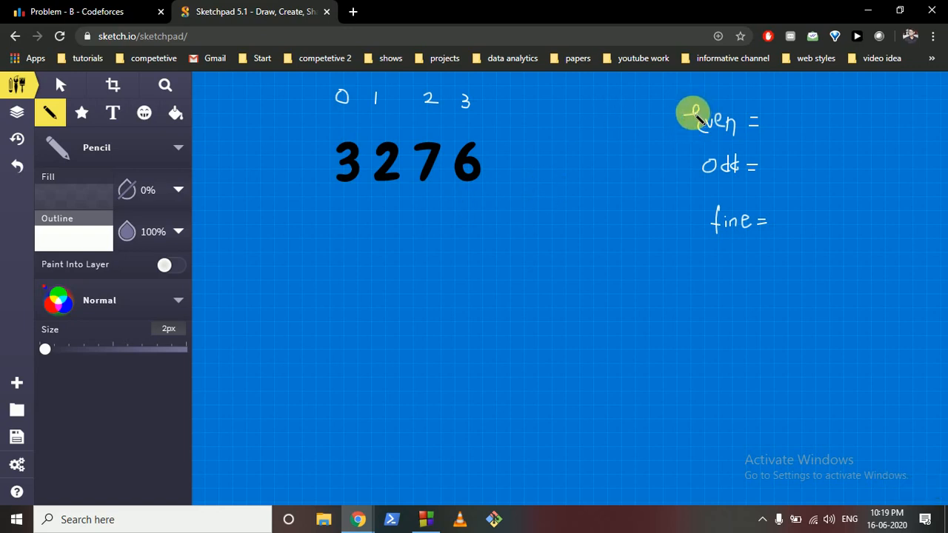
mouse_move(346, 171)
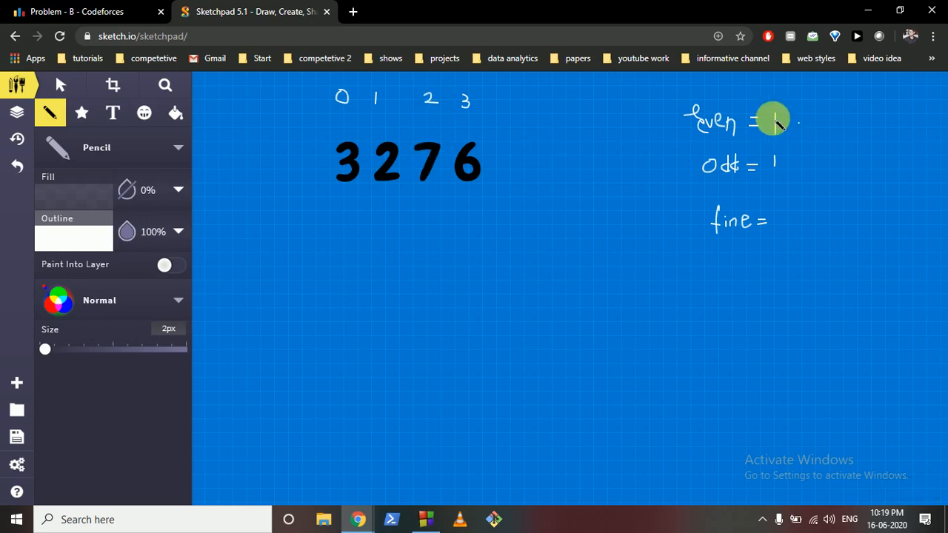
Write the even count 2 beside Even for the array 3 2 7 6.
left_click_drag(773, 118, 796, 133)
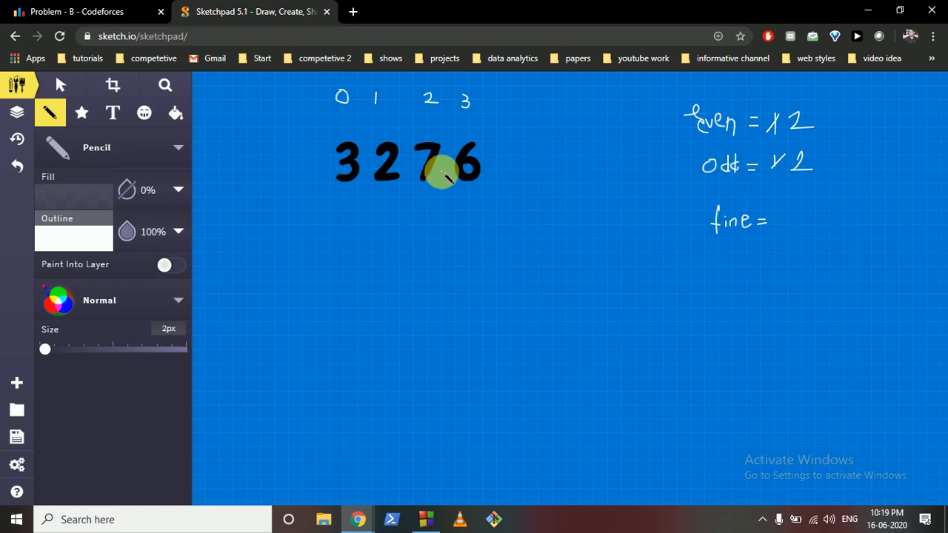
mouse_move(441, 195)
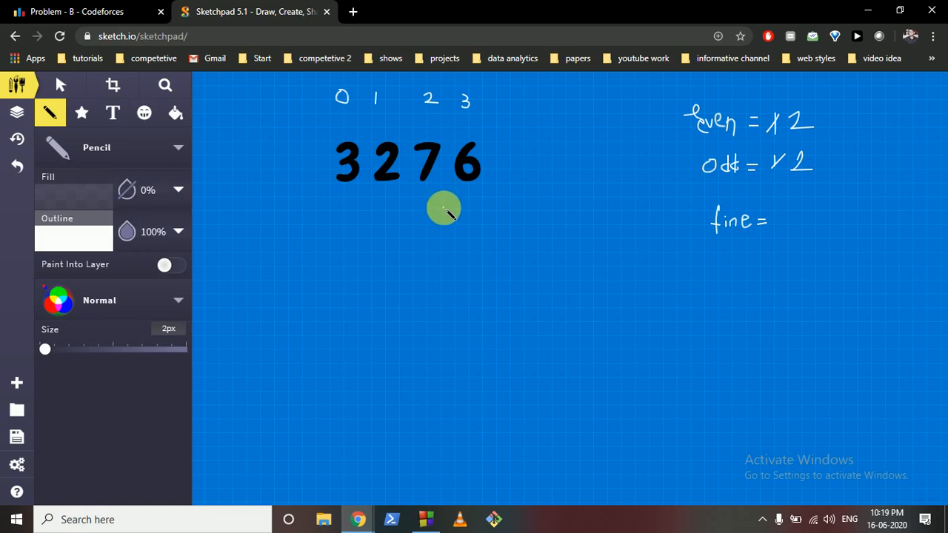
mouse_move(518, 157)
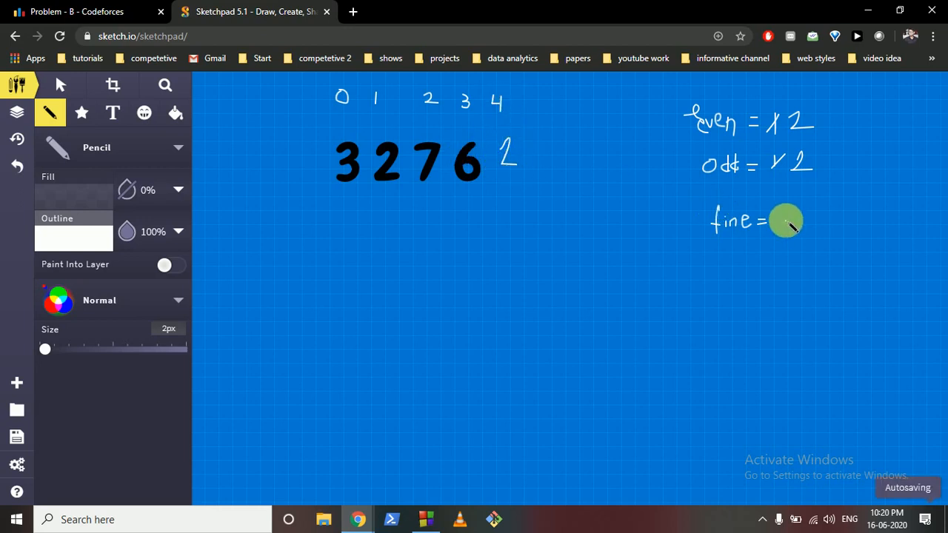
Write 1 as the fine count and draw an arc pairing digits 7 and 6.
left_click_drag(785, 219, 800, 321)
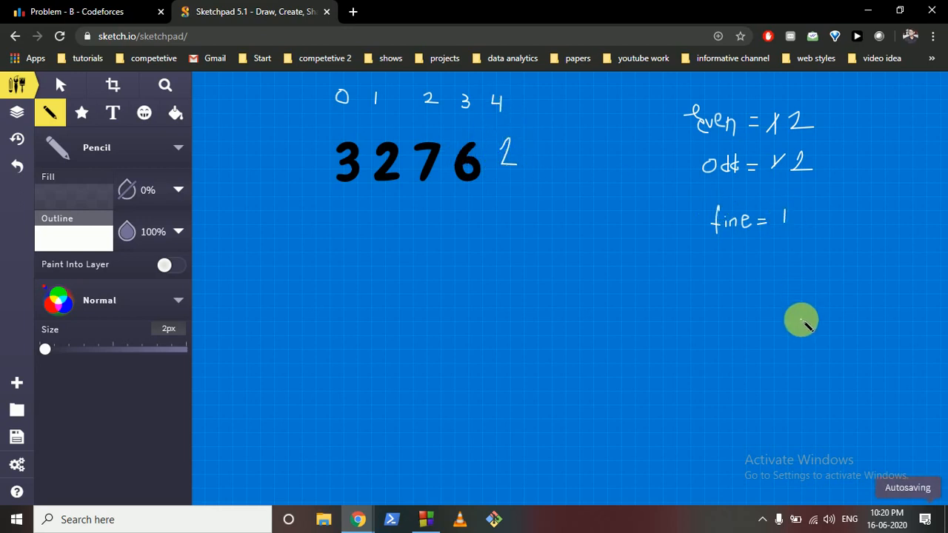
mouse_move(767, 216)
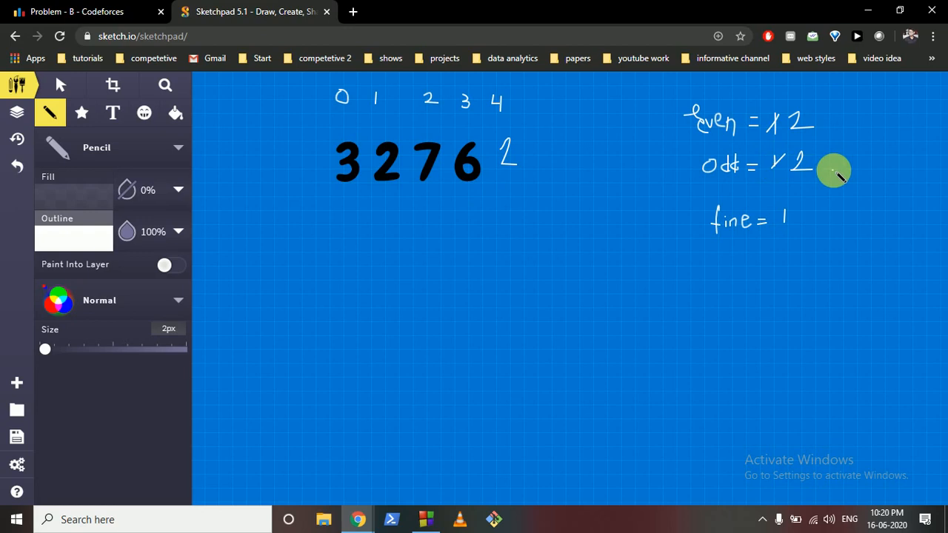
mouse_move(397, 215)
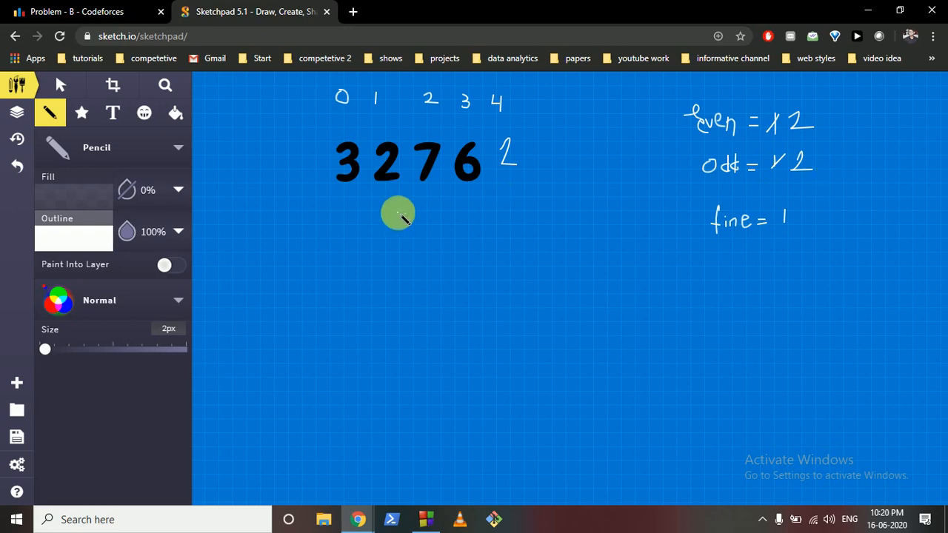
mouse_move(353, 198)
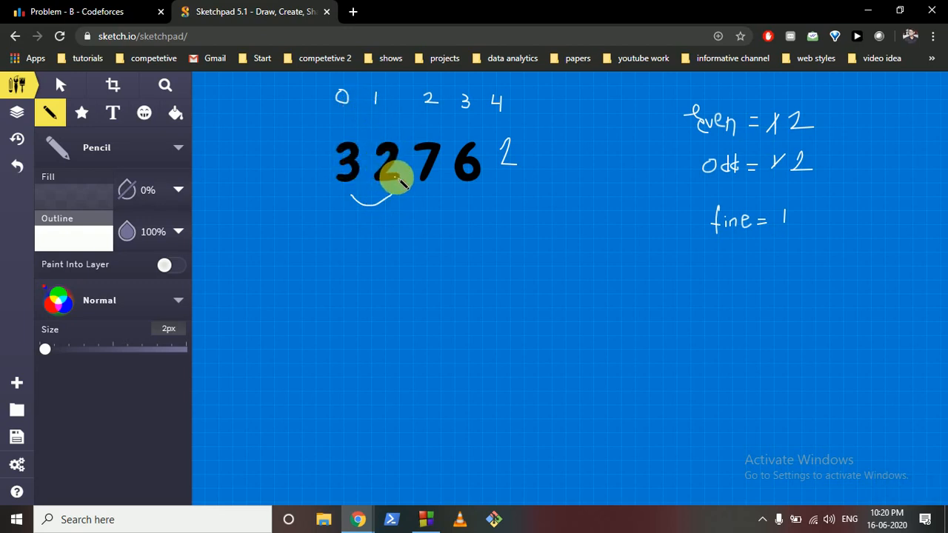
left_click_drag(426, 196, 466, 192)
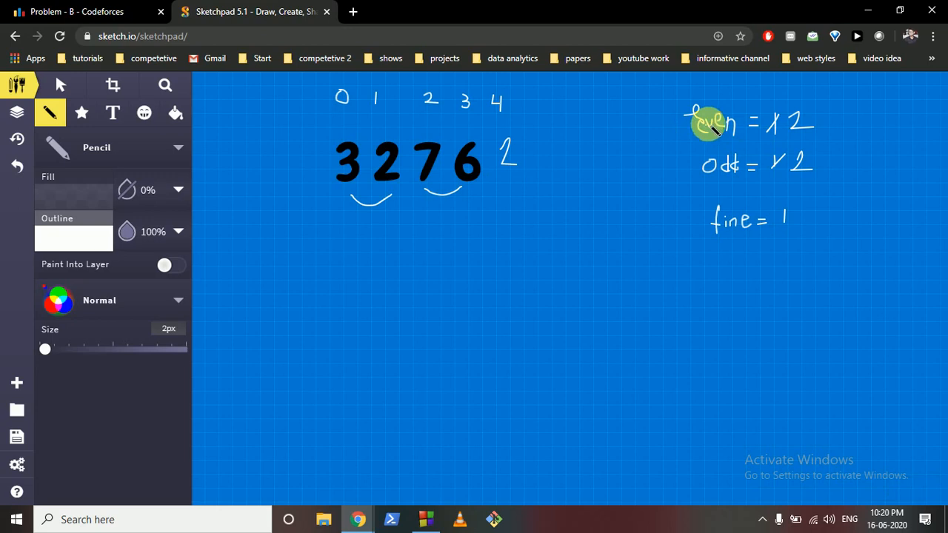
mouse_move(435, 272)
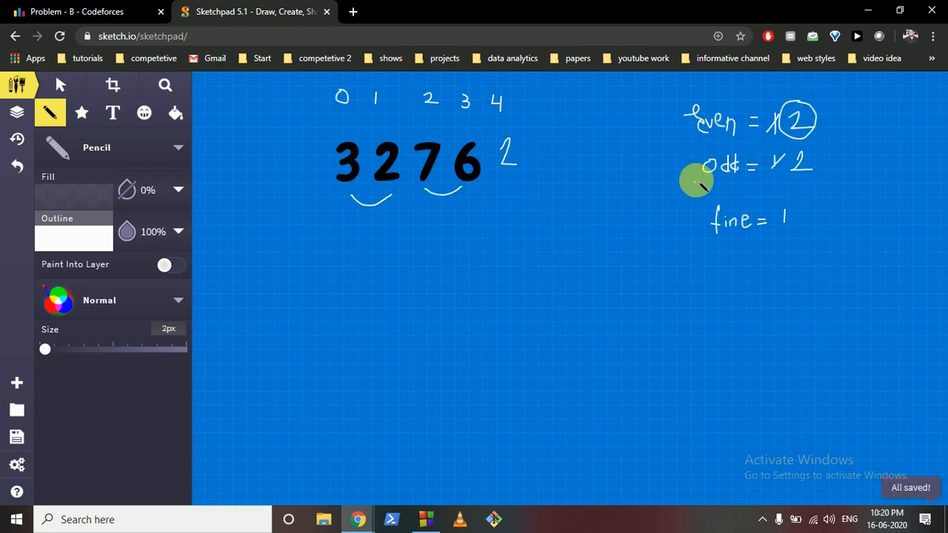
mouse_move(807, 119)
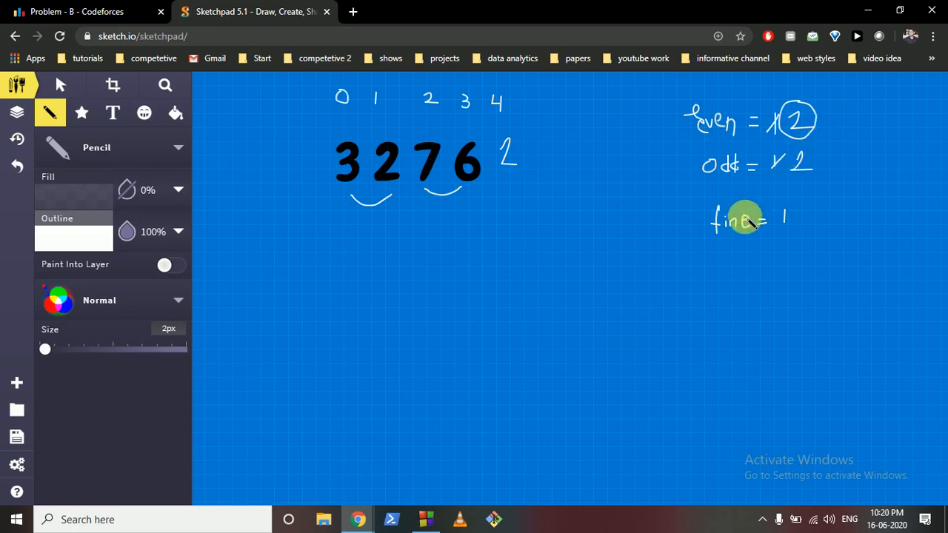
mouse_move(689, 271)
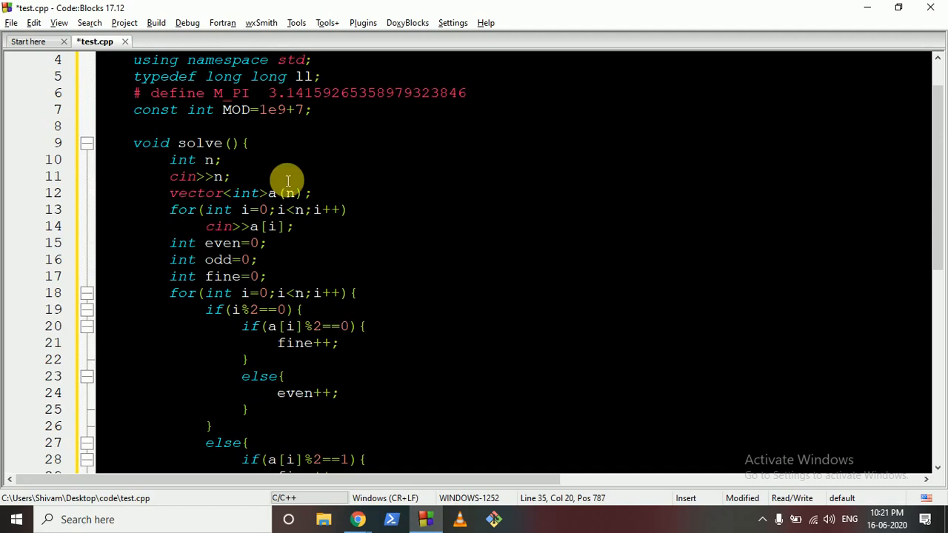
scroll("down", 3)
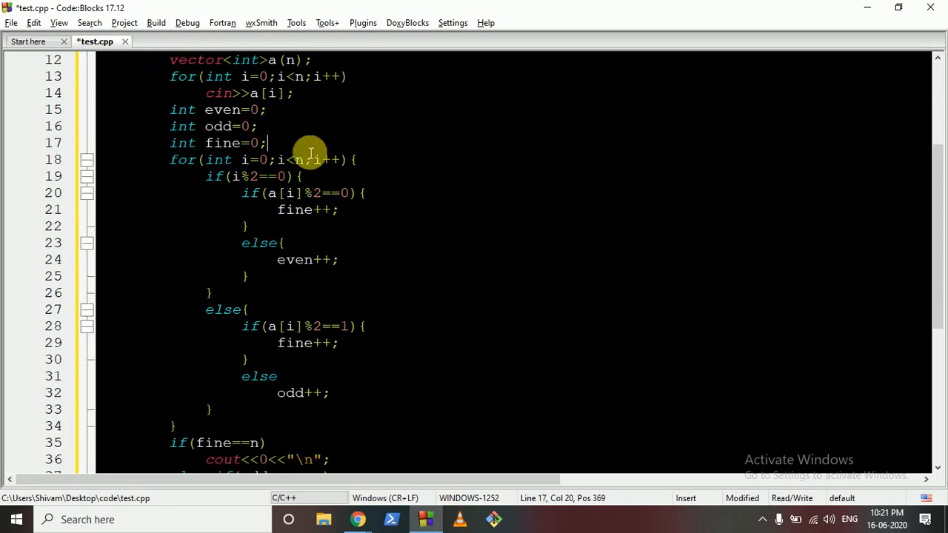
mouse_move(237, 184)
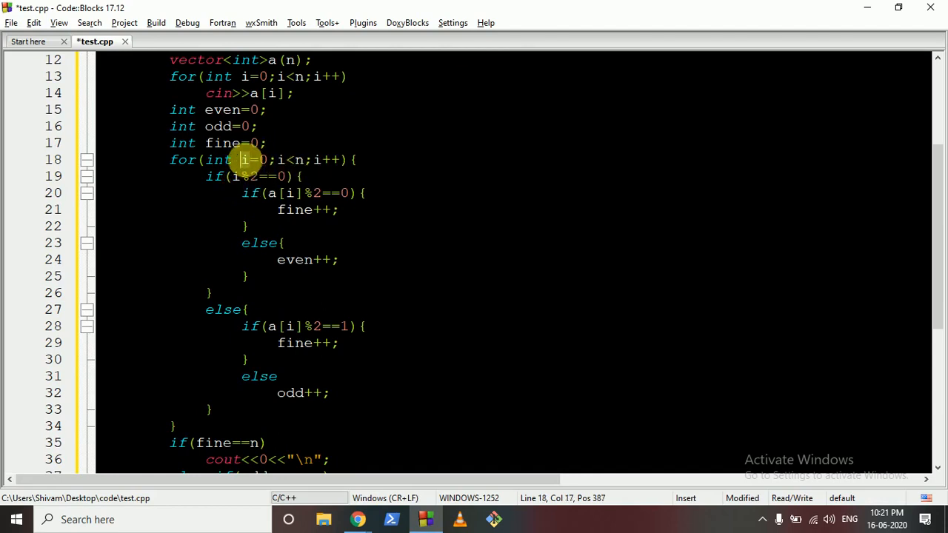
left_click(302, 176)
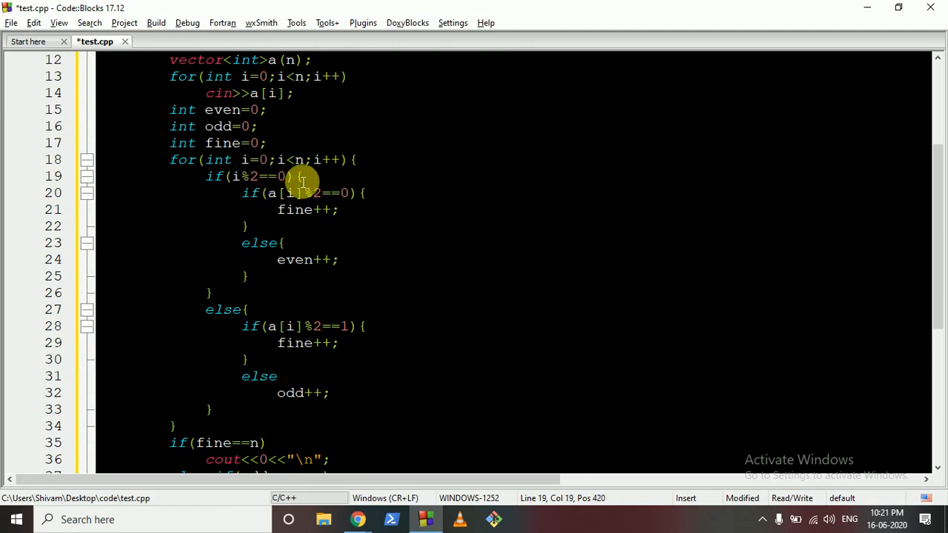
mouse_move(344, 199)
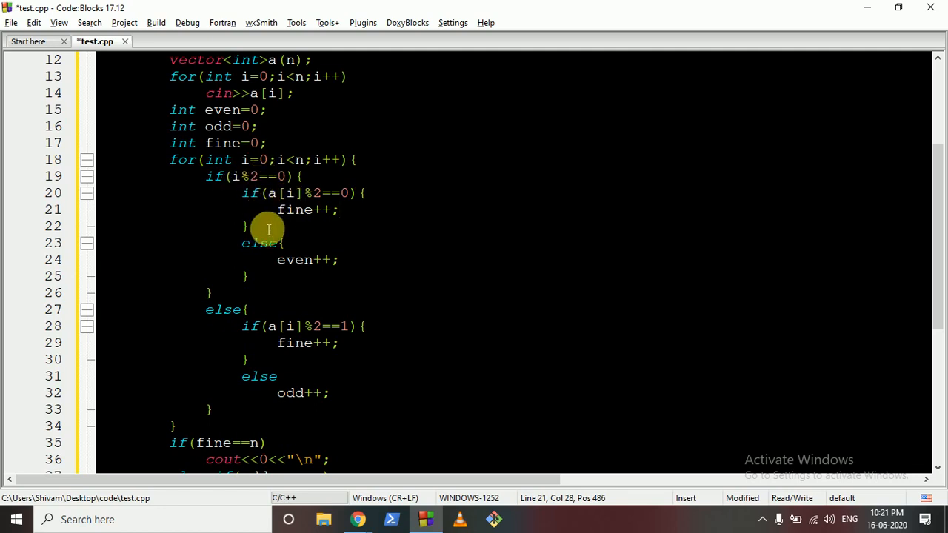
double_click(296, 259)
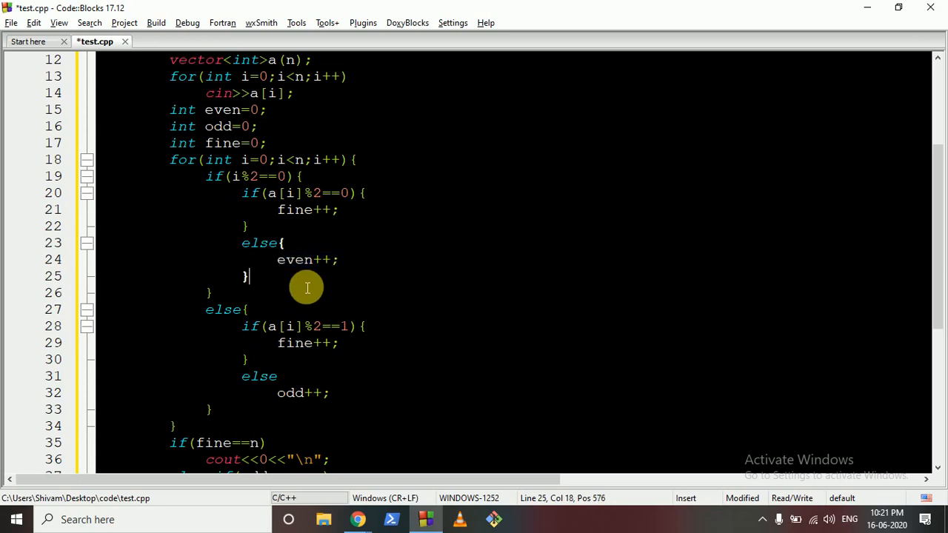
left_click(210, 294)
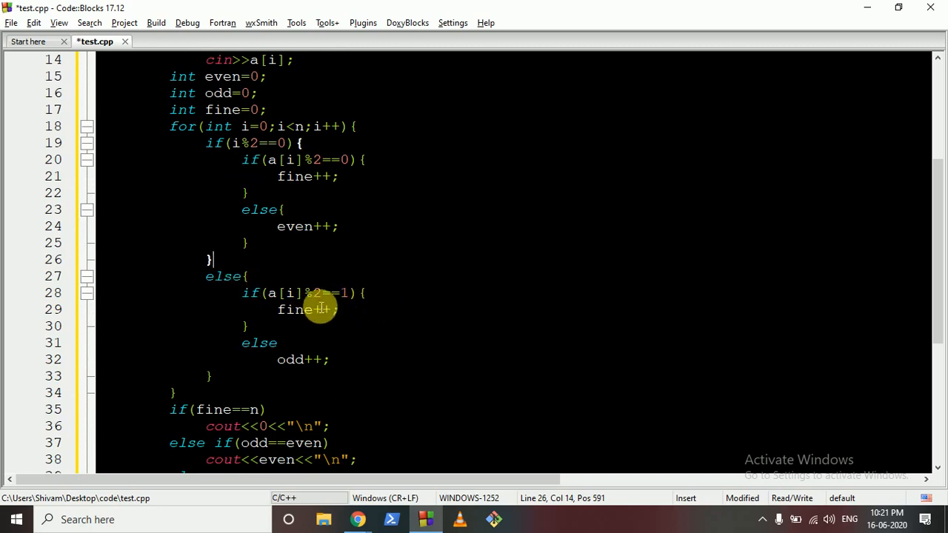
double_click(302, 360)
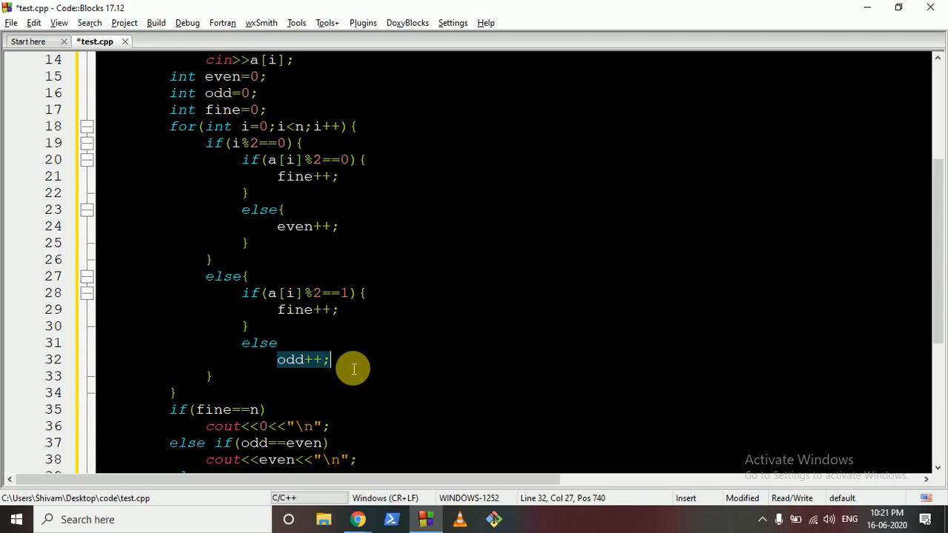
scroll("down", 3)
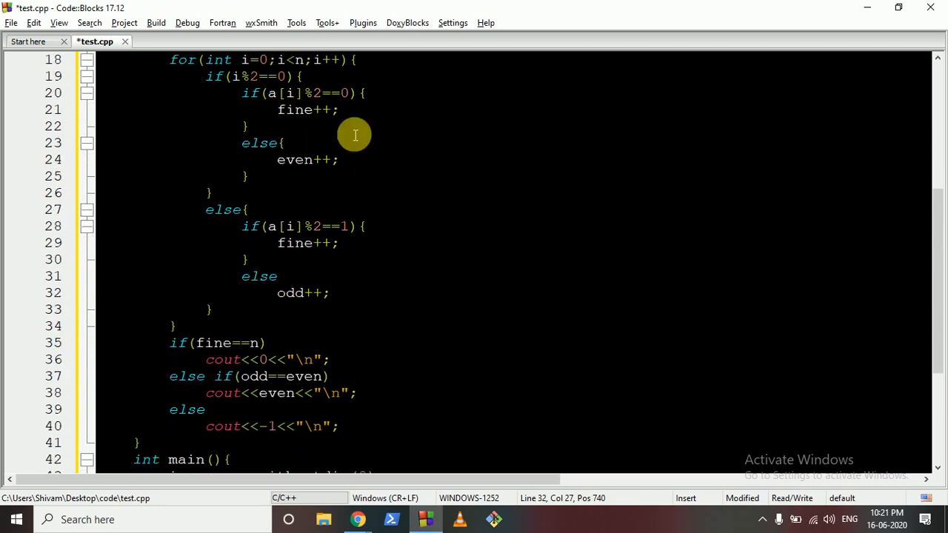
mouse_move(267, 343)
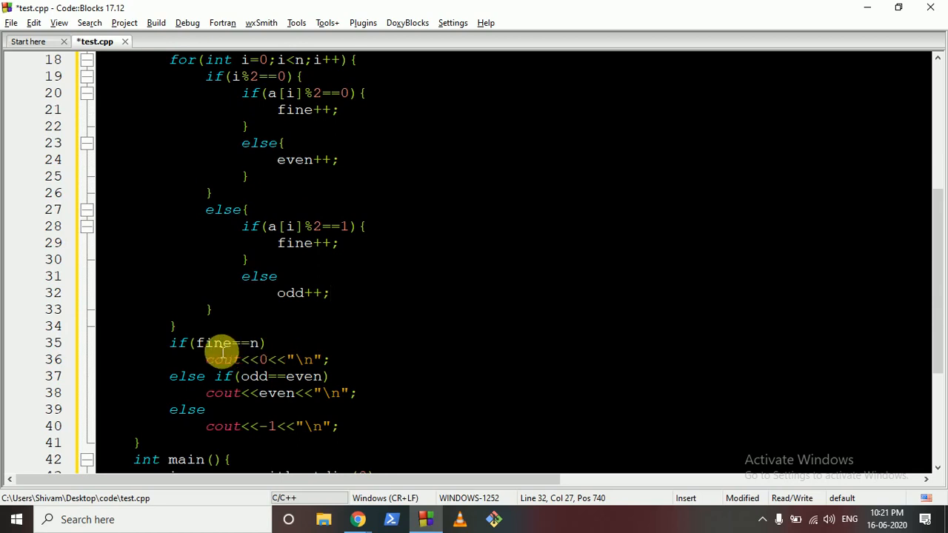
mouse_move(296, 133)
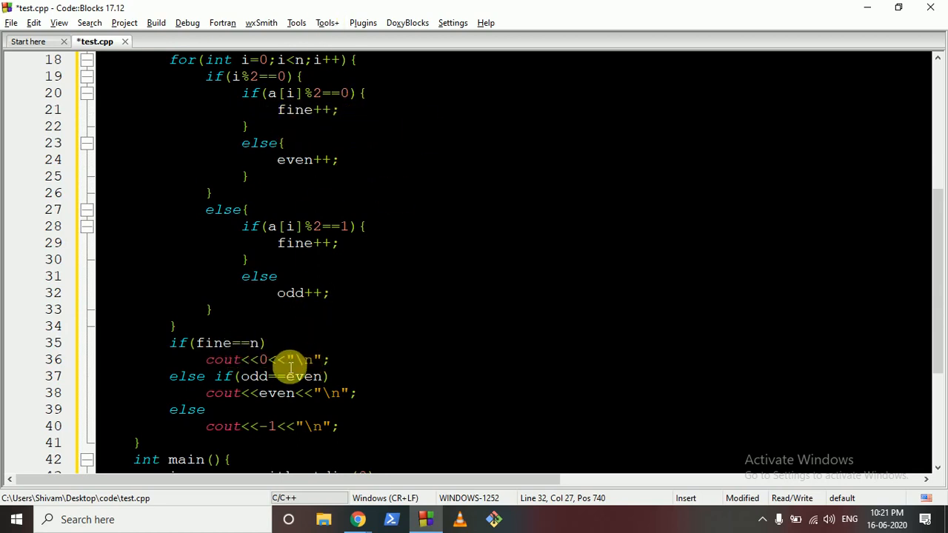
mouse_move(224, 382)
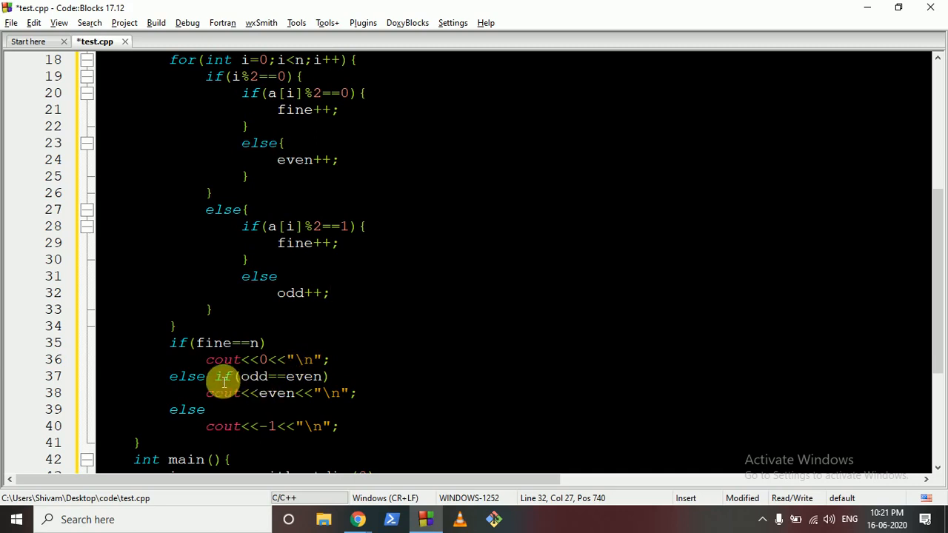
mouse_move(323, 392)
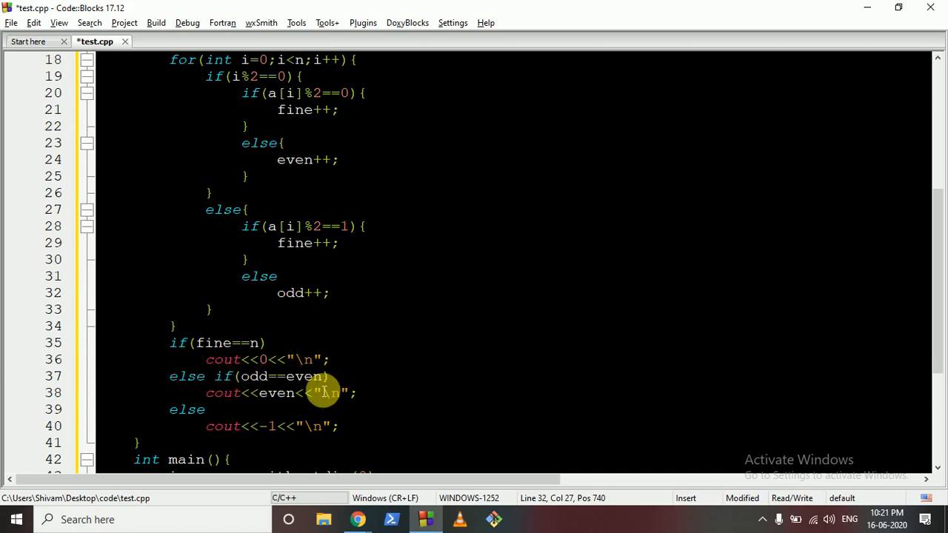
mouse_move(286, 403)
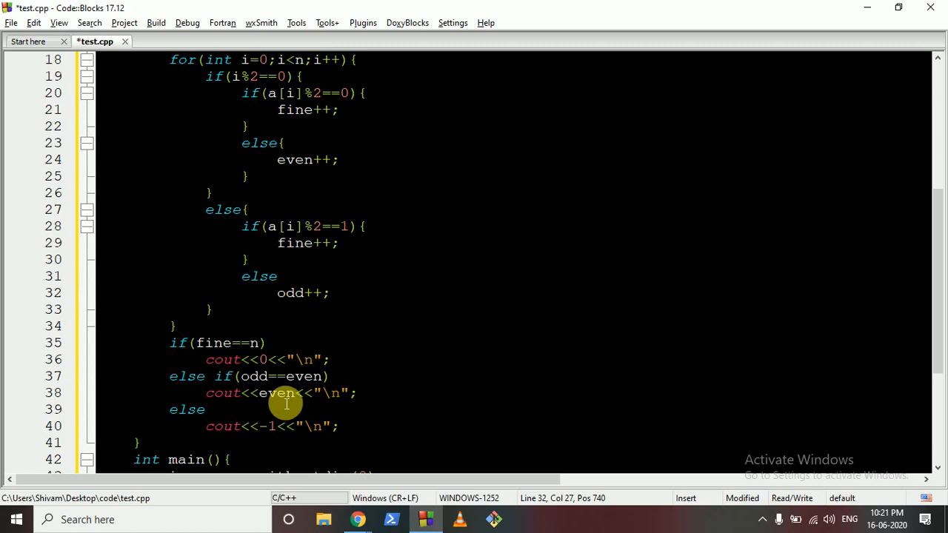
mouse_move(303, 403)
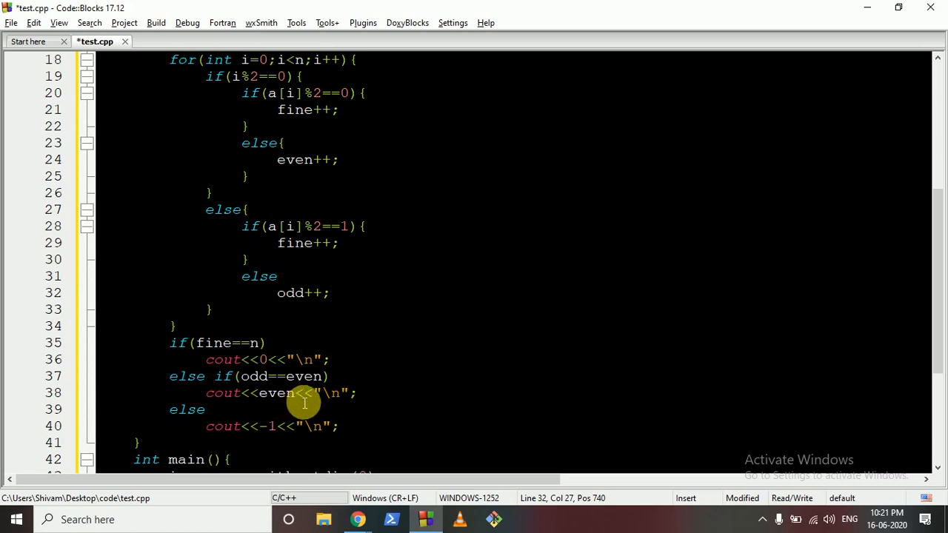
mouse_move(631, 343)
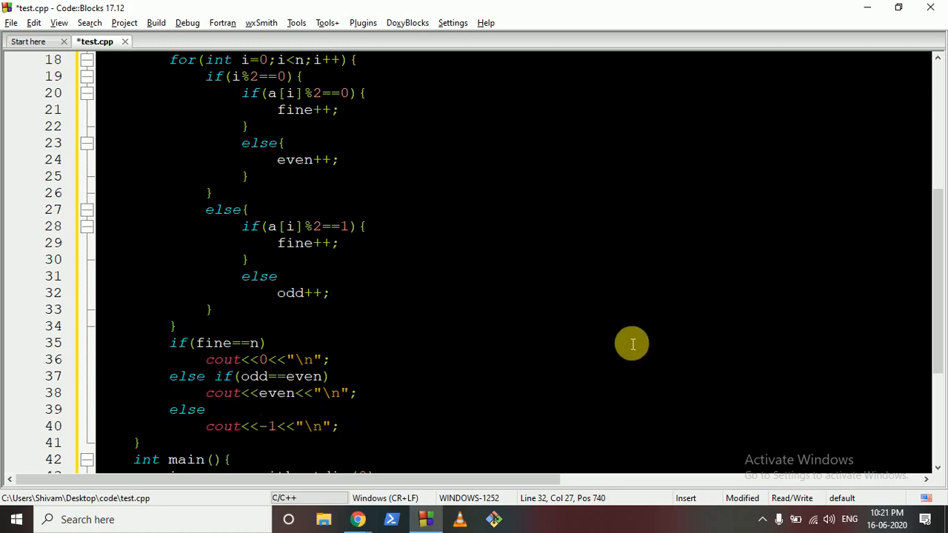
scroll("up", 3)
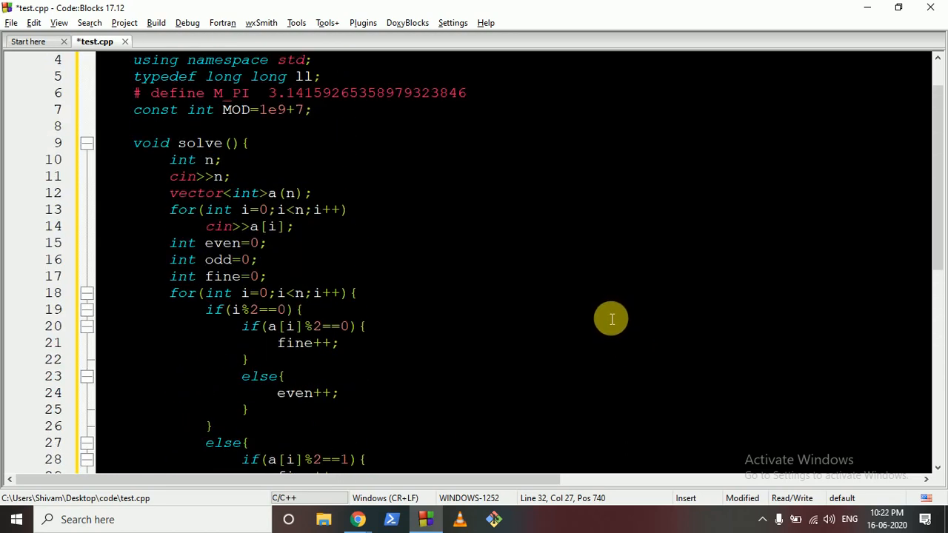